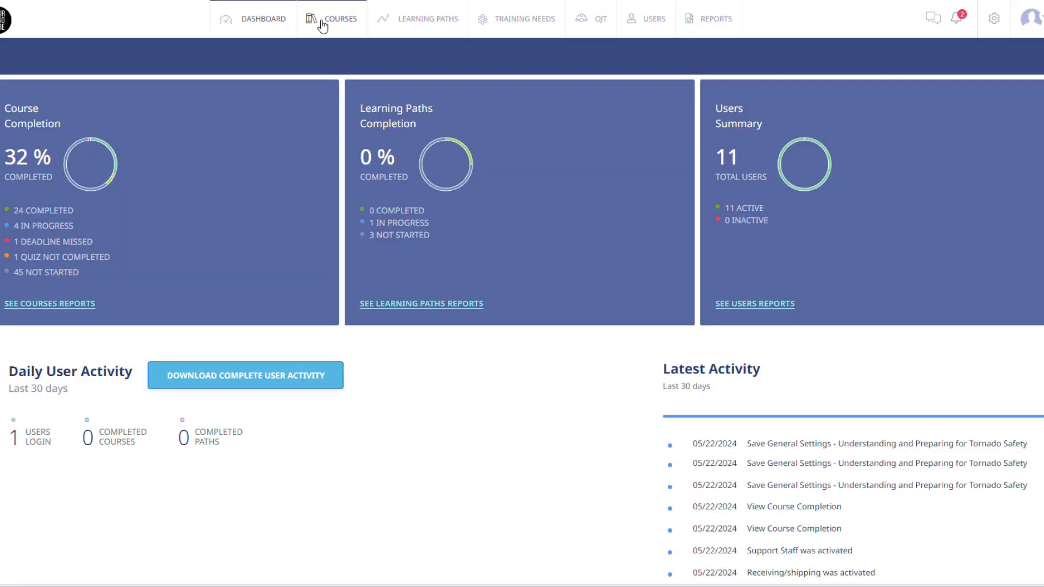
Go to Manage Courses, listing all 254 courses with categories and status
{"action": "left_click", "coordinate": [332, 18]}
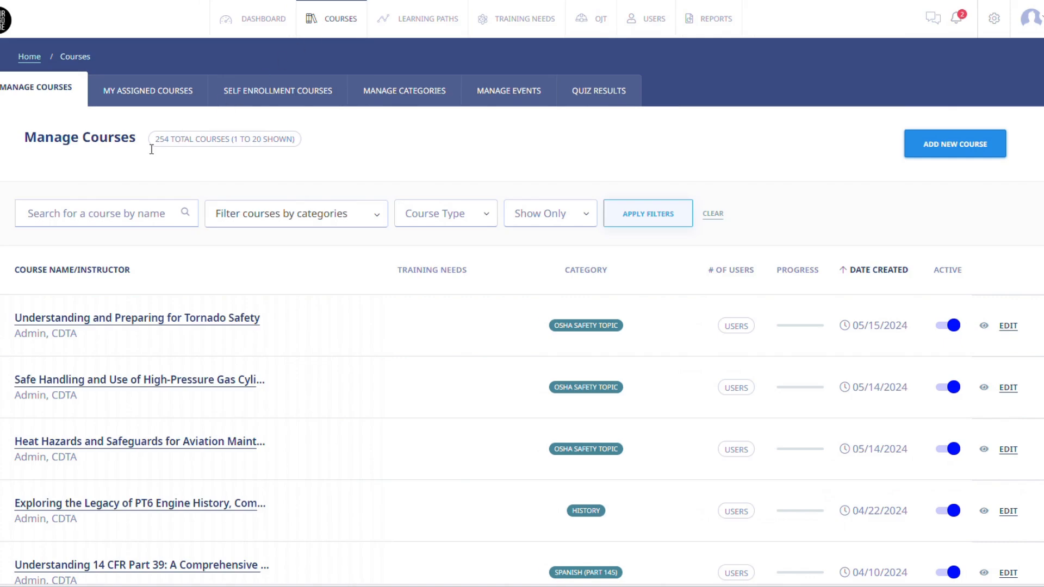
{"action": "mouse_move", "coordinate": [3, 185]}
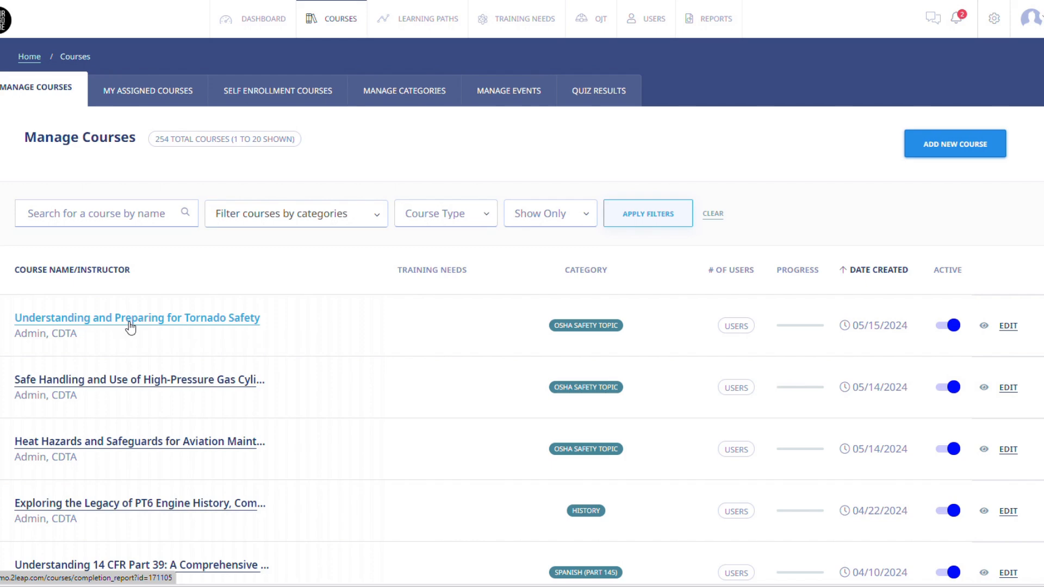
Open the General Settings page of the Understanding and Preparing for Tornado Safety course
{"action": "left_click", "coordinate": [137, 319]}
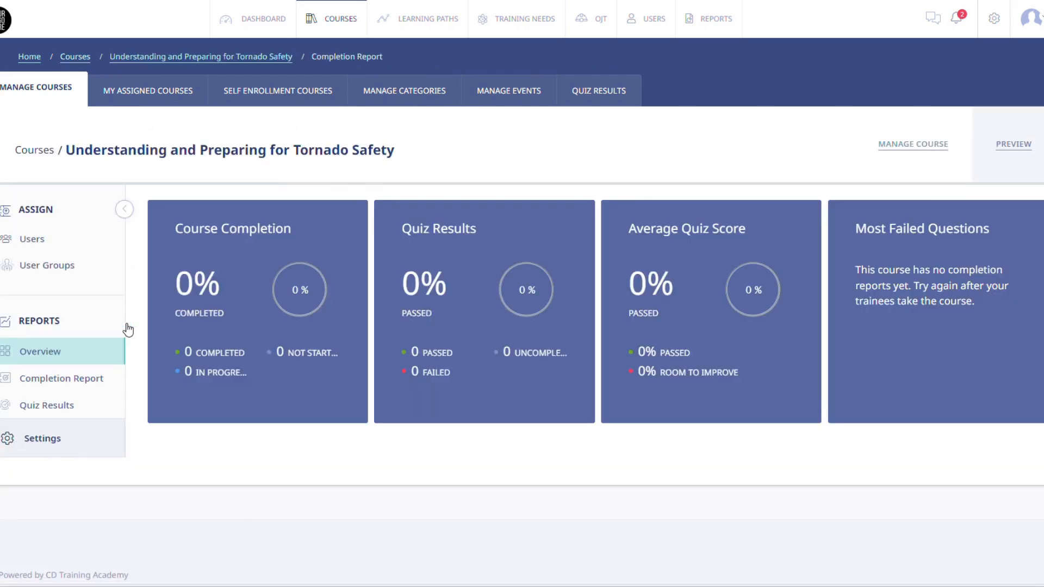
{"action": "mouse_move", "coordinate": [43, 429]}
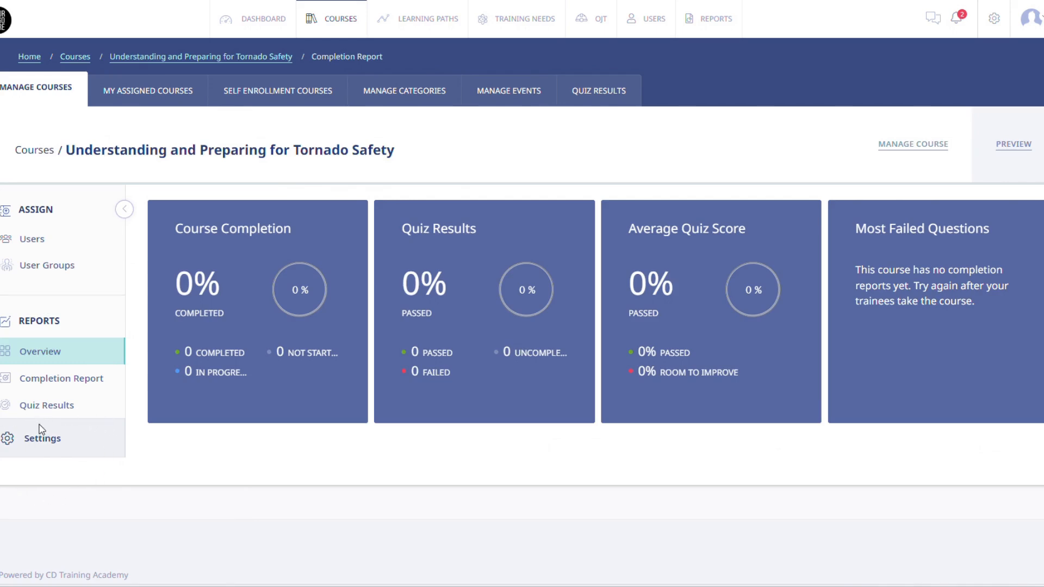
{"action": "left_click", "coordinate": [42, 437]}
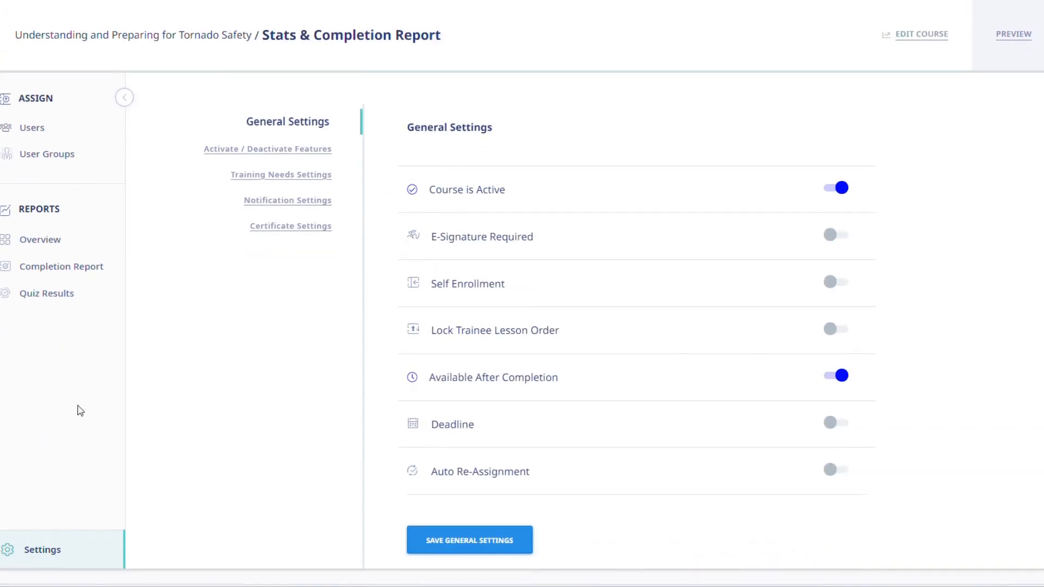
{"action": "mouse_move", "coordinate": [406, 295]}
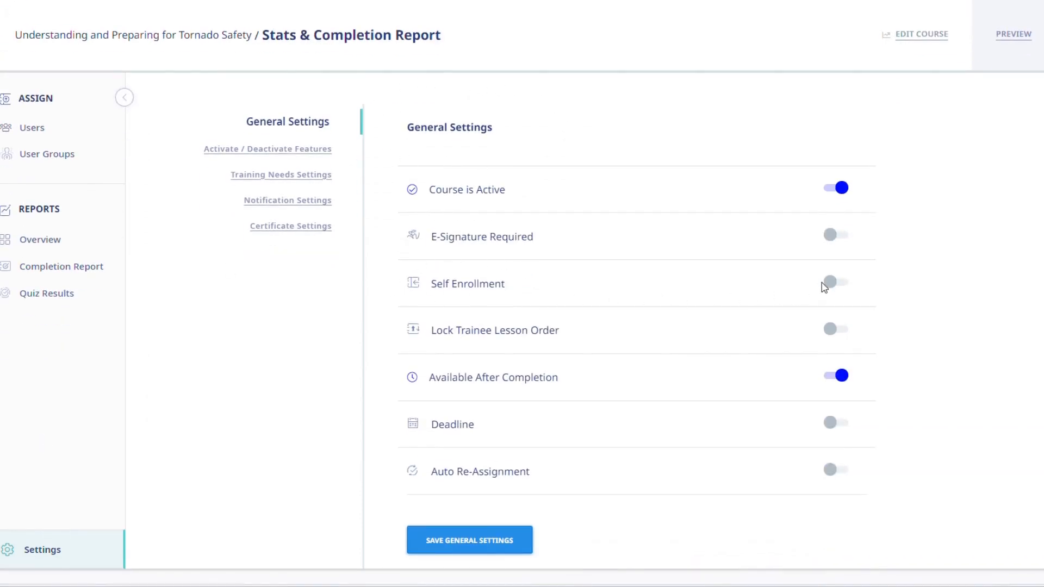
Enable Self Enrollment restricted to the Maintenance Group and Support Staff user groups
{"action": "left_click", "coordinate": [836, 280]}
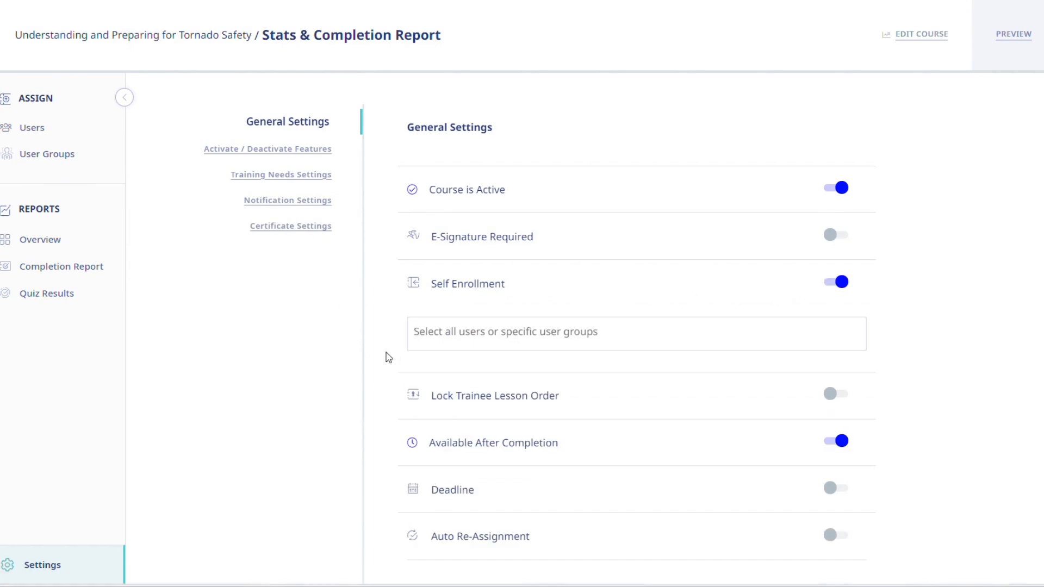
{"action": "left_click", "coordinate": [634, 332]}
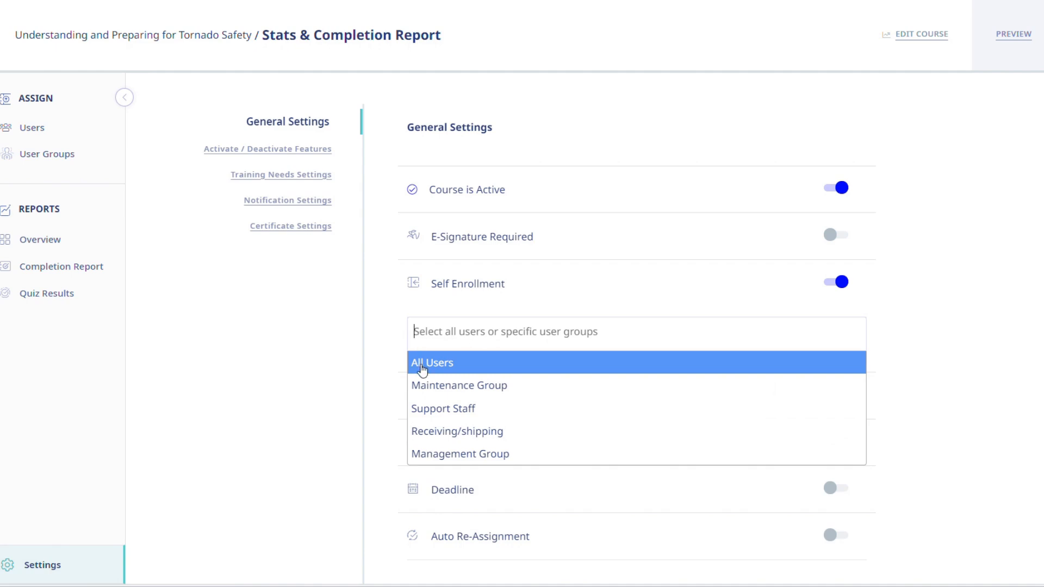
{"action": "mouse_move", "coordinate": [439, 432]}
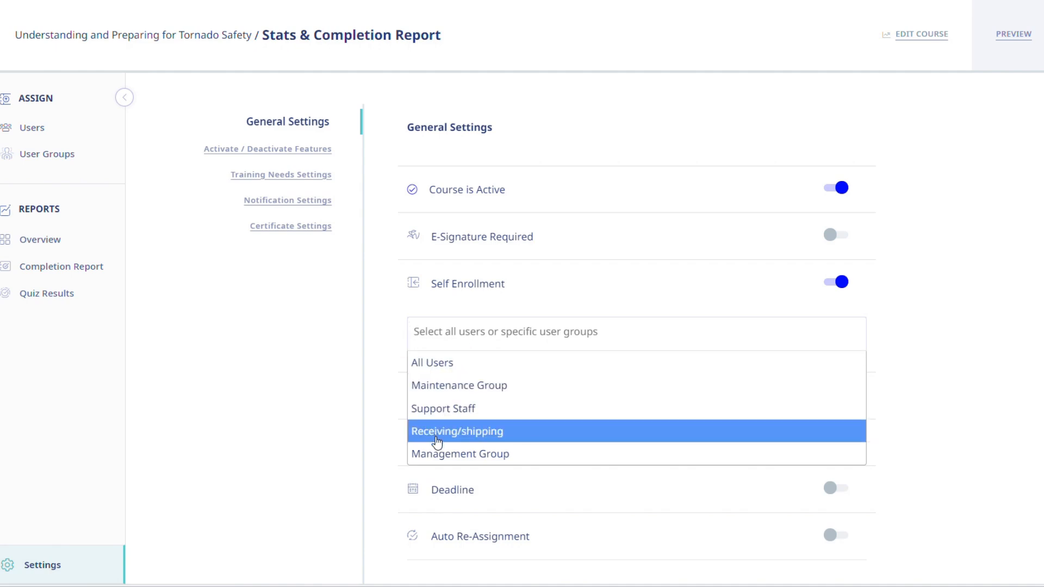
{"action": "mouse_move", "coordinate": [436, 393]}
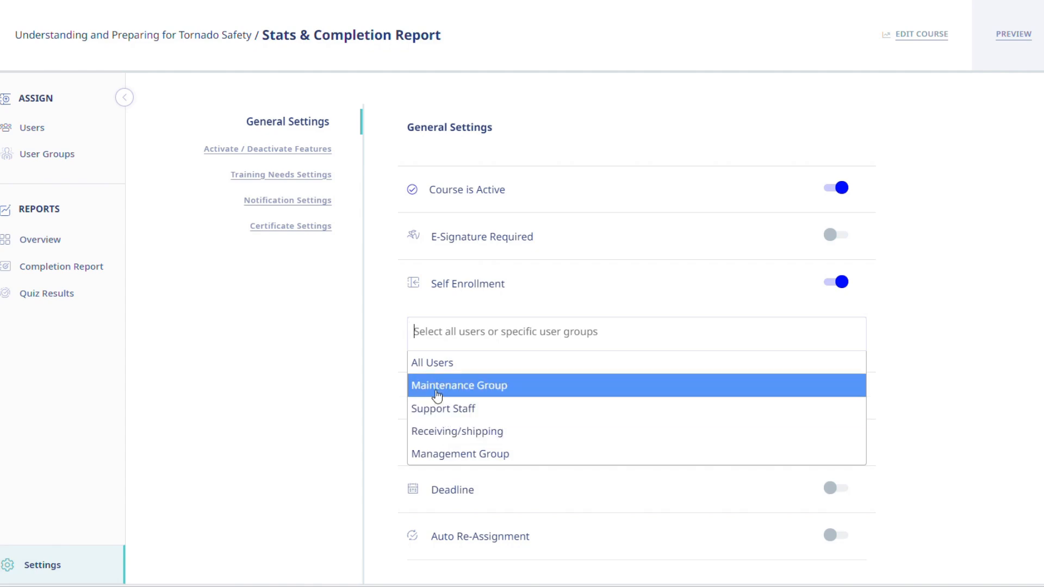
{"action": "left_click", "coordinate": [459, 385]}
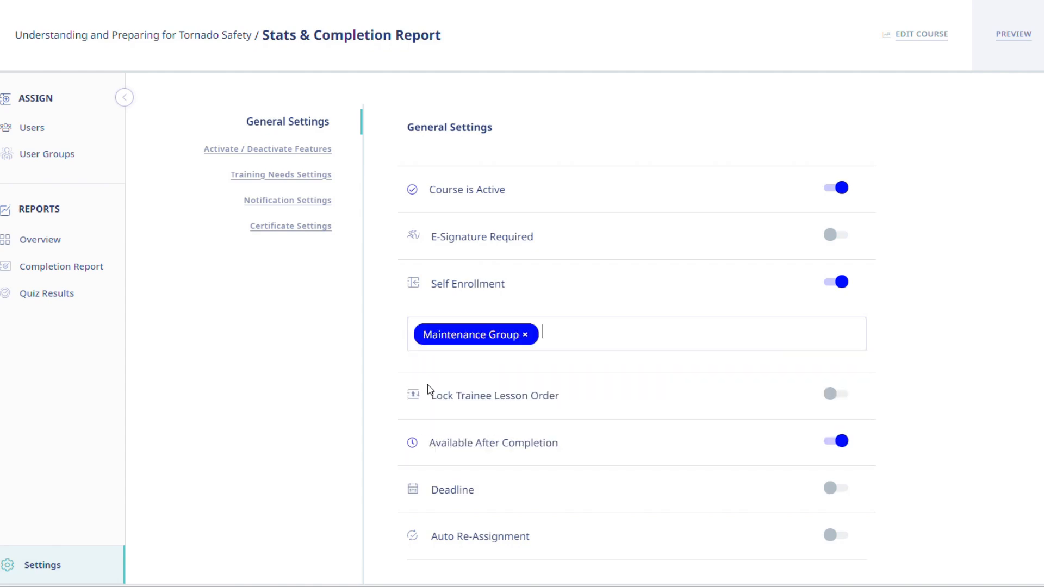
{"action": "left_click", "coordinate": [636, 334]}
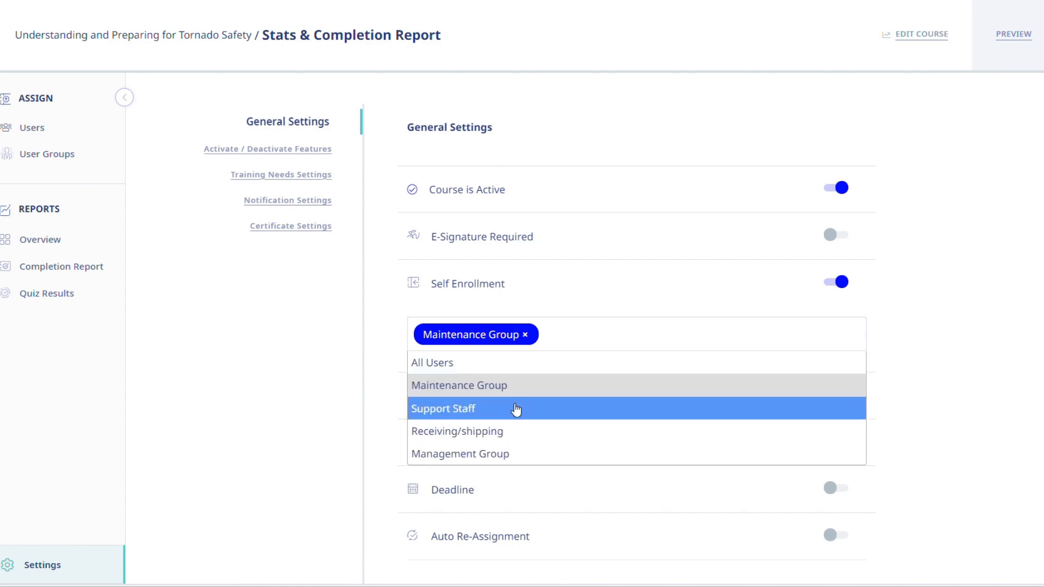
{"action": "left_click", "coordinate": [443, 408]}
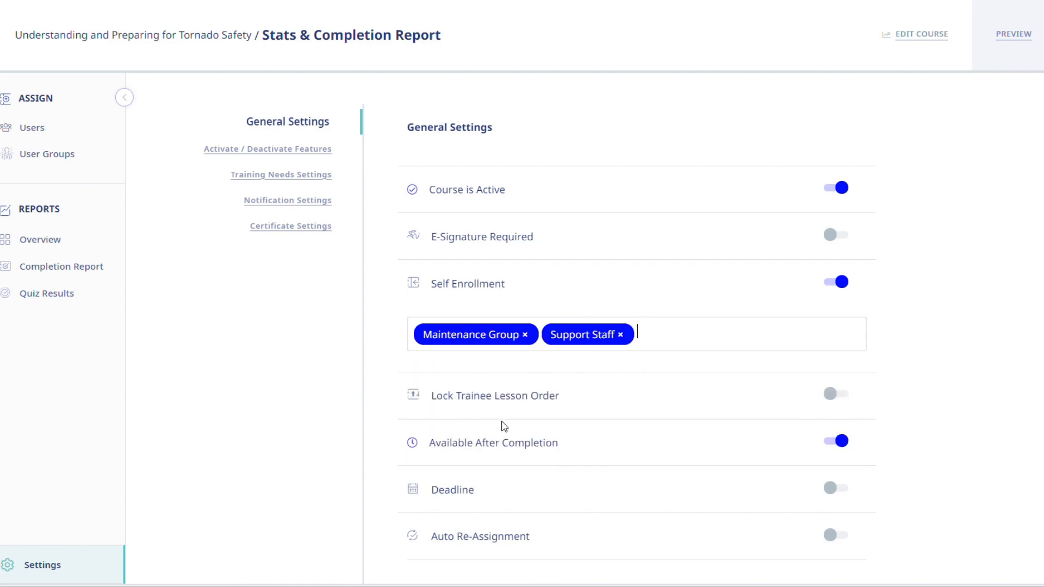